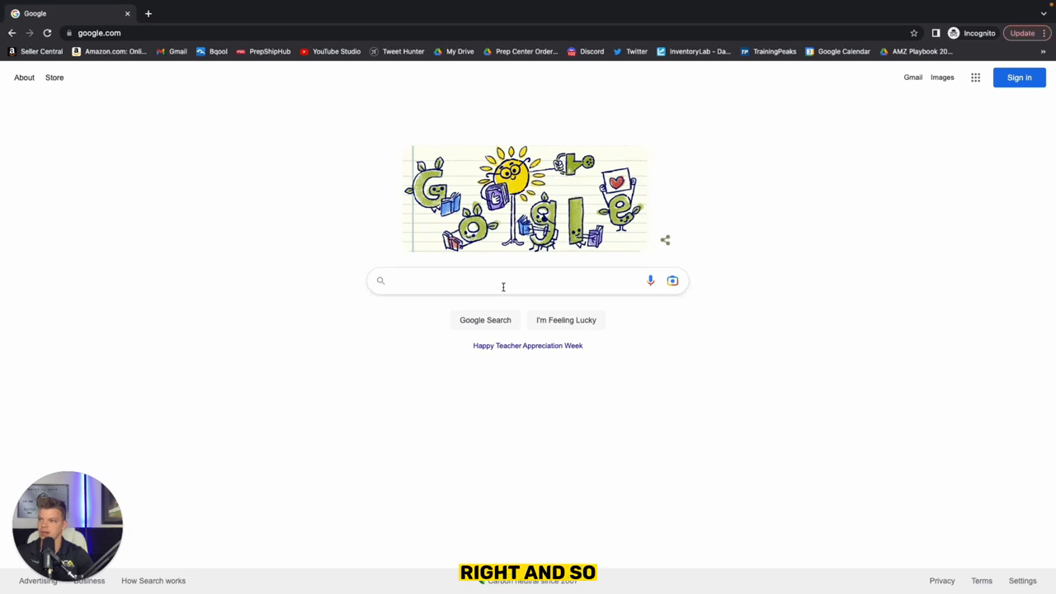
Activate the Google search box so trending searches appear.
{"action": "left_click", "coordinate": [503, 281]}
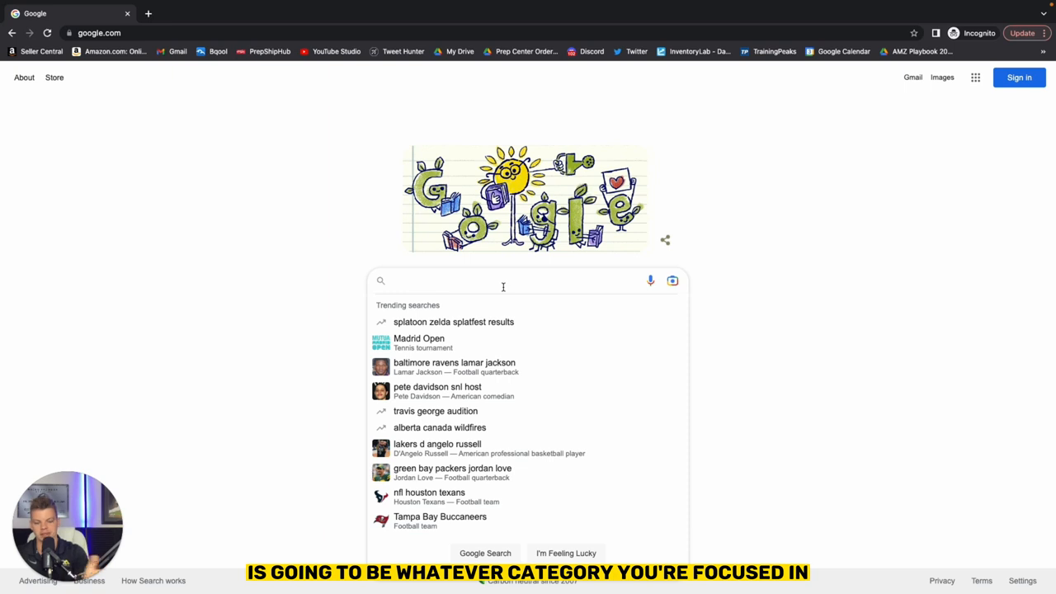
Search 'grocery bulk philadelphia' and open Yellow Pages' 'Best 30 Wholesale Grocers in Philadelphia'.
{"action": "type", "text": "grocery bulk philadlphia"}
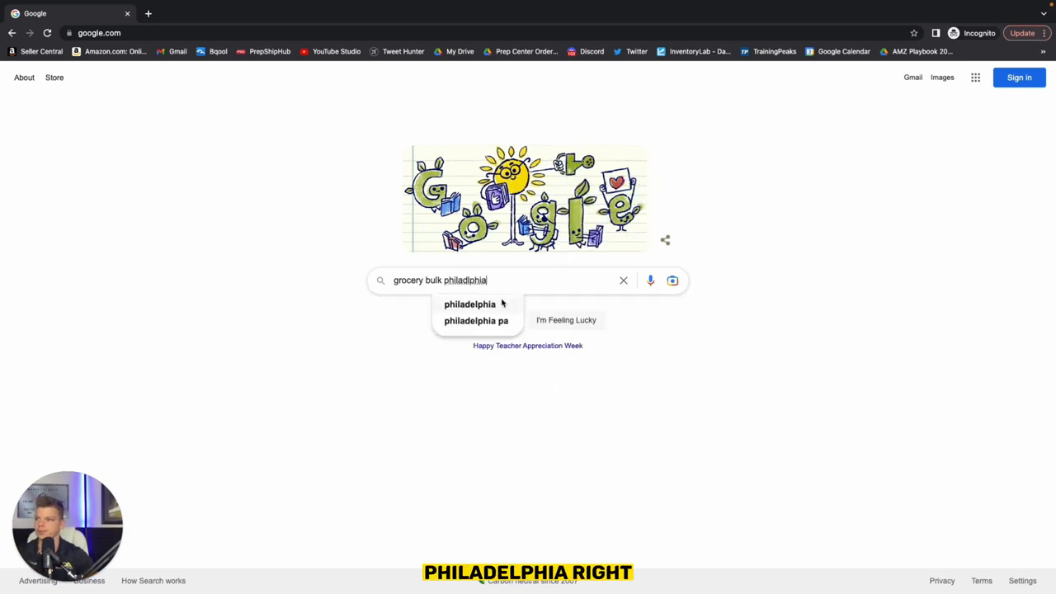
{"action": "key", "text": "Enter"}
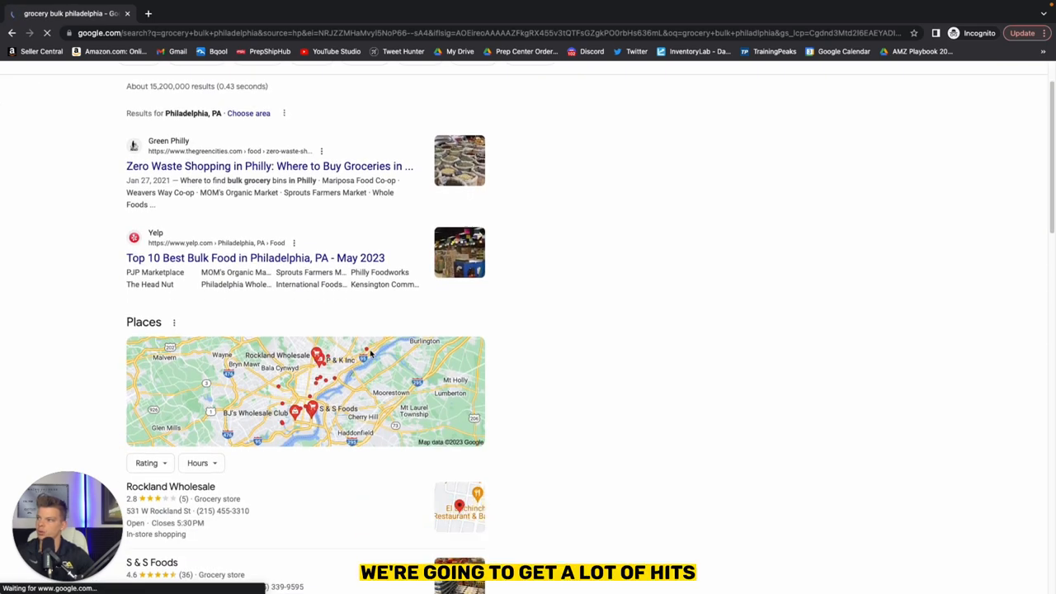
{"action": "scroll", "scroll_direction": "down", "scroll_amount": 3}
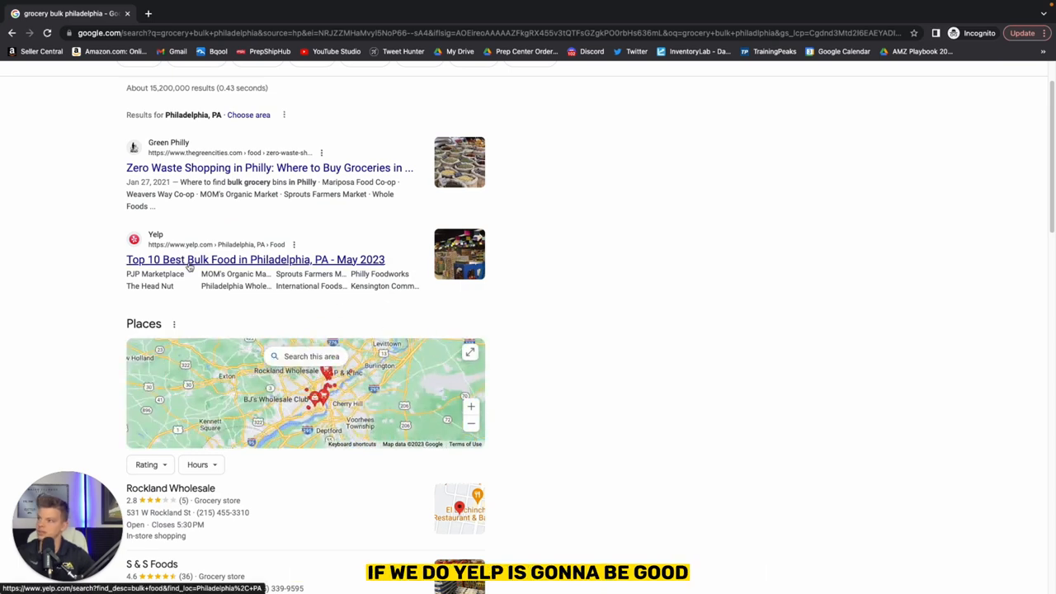
{"action": "scroll", "scroll_direction": "down", "scroll_amount": 3}
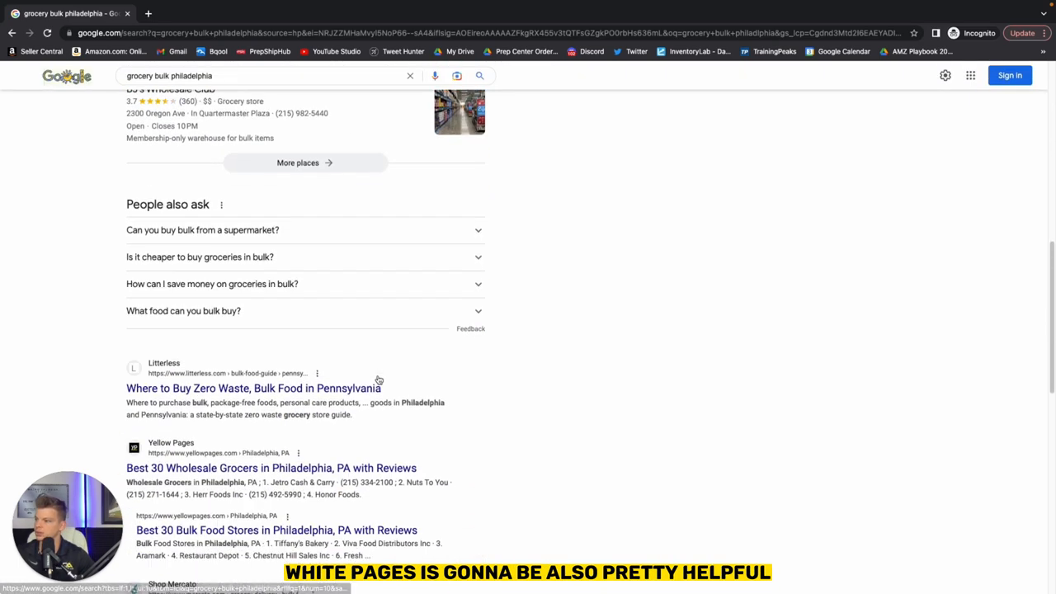
{"action": "scroll", "scroll_direction": "down", "scroll_amount": 3}
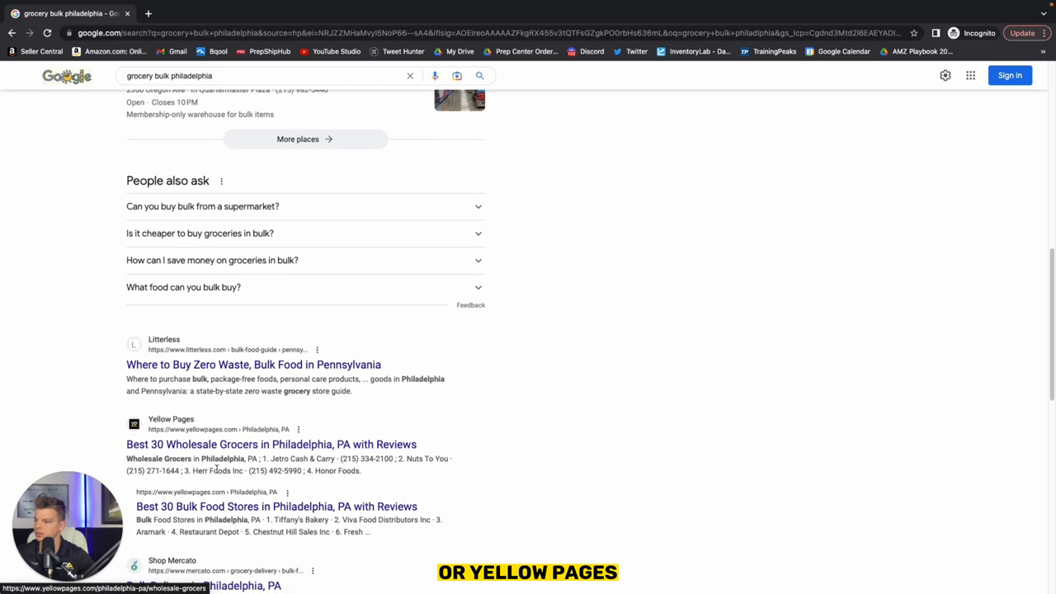
{"action": "left_click", "coordinate": [271, 444]}
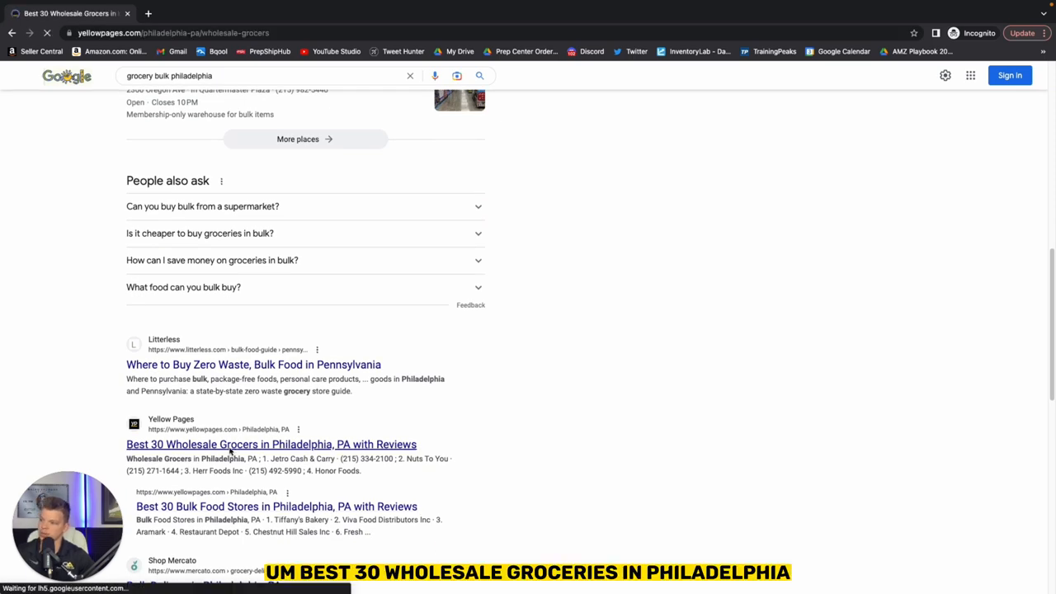
Scroll through the Philadelphia wholesale grocers listings, reviewing names, addresses and phone numbers.
{"action": "left_click", "coordinate": [269, 444]}
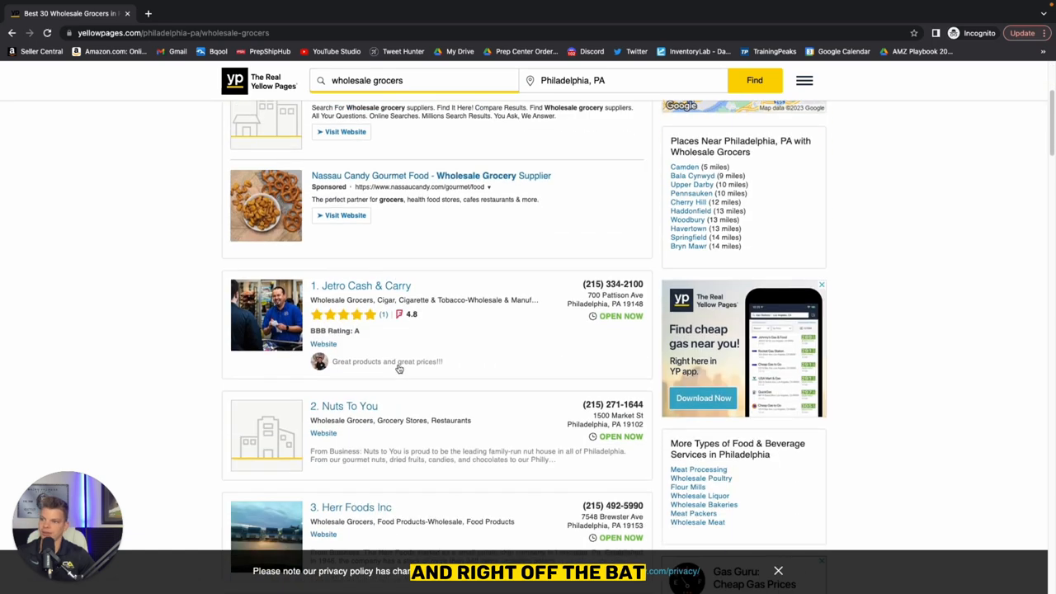
{"action": "scroll", "scroll_direction": "down", "scroll_amount": 3}
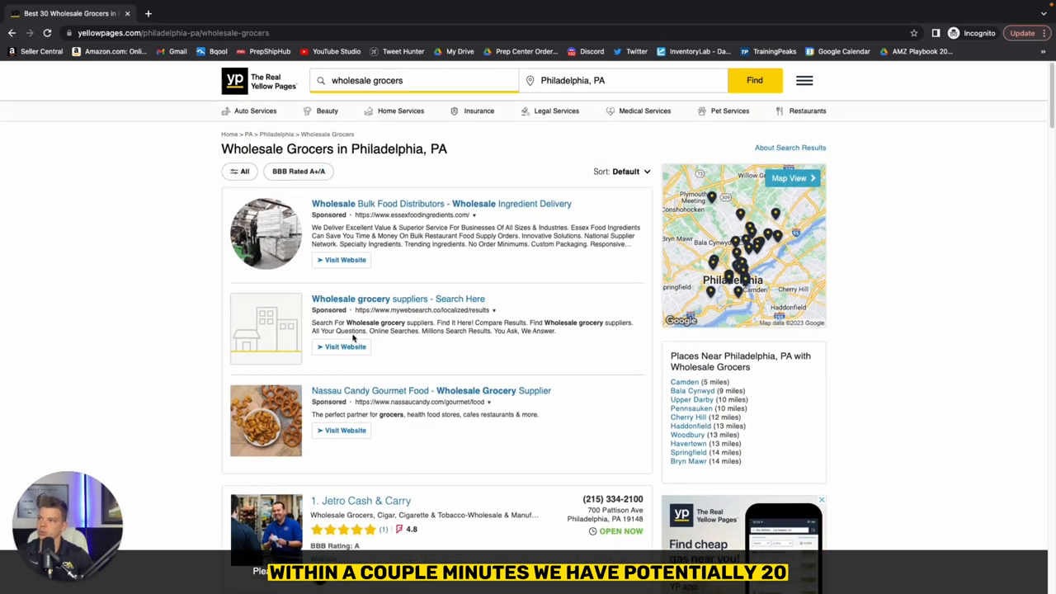
{"action": "scroll", "scroll_direction": "down", "scroll_amount": 3}
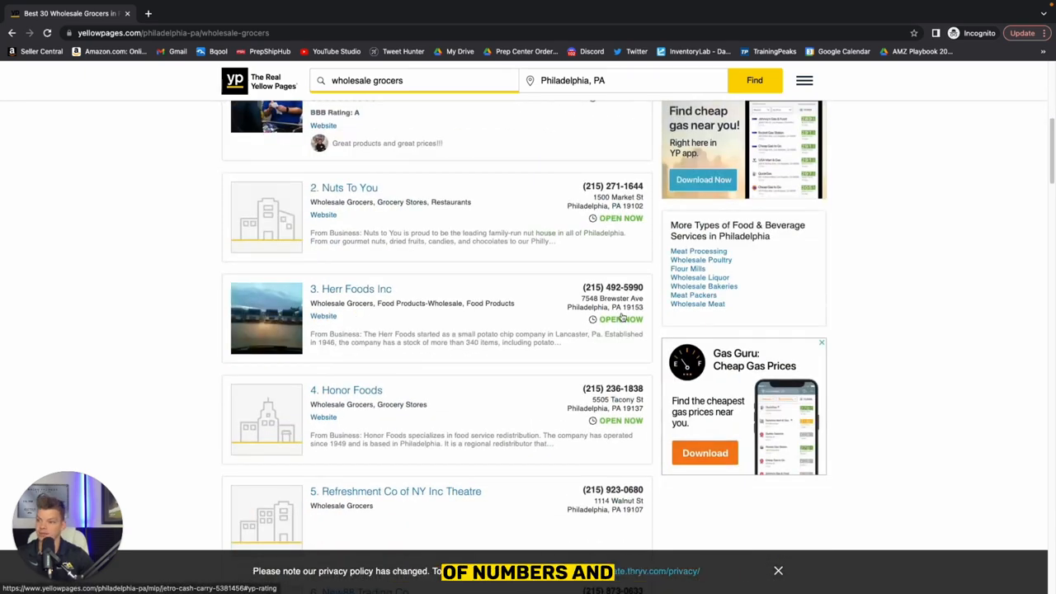
{"action": "scroll", "scroll_direction": "down", "scroll_amount": 3}
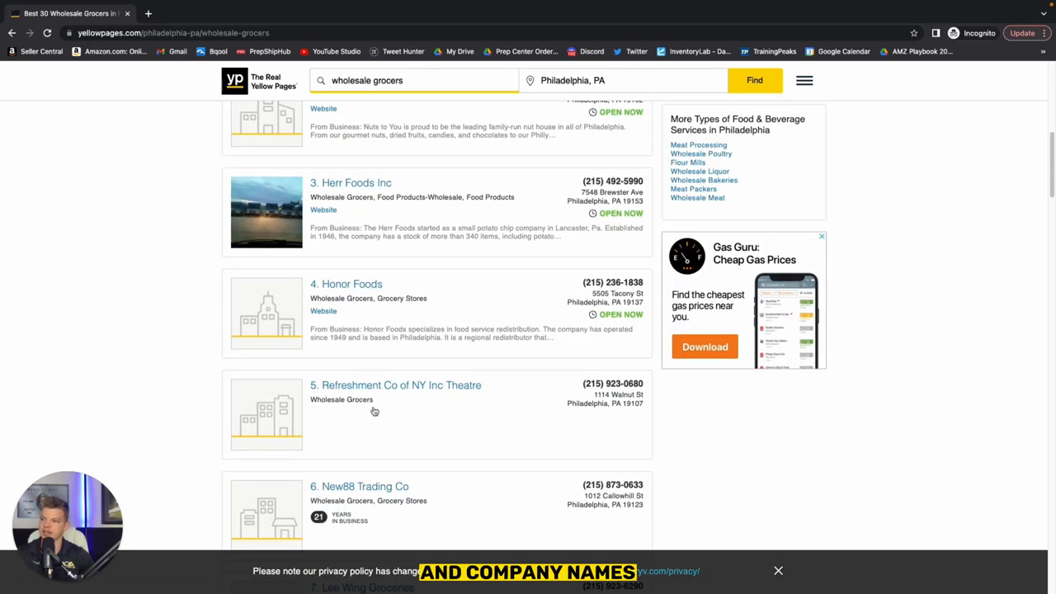
{"action": "scroll", "scroll_direction": "down", "scroll_amount": 3}
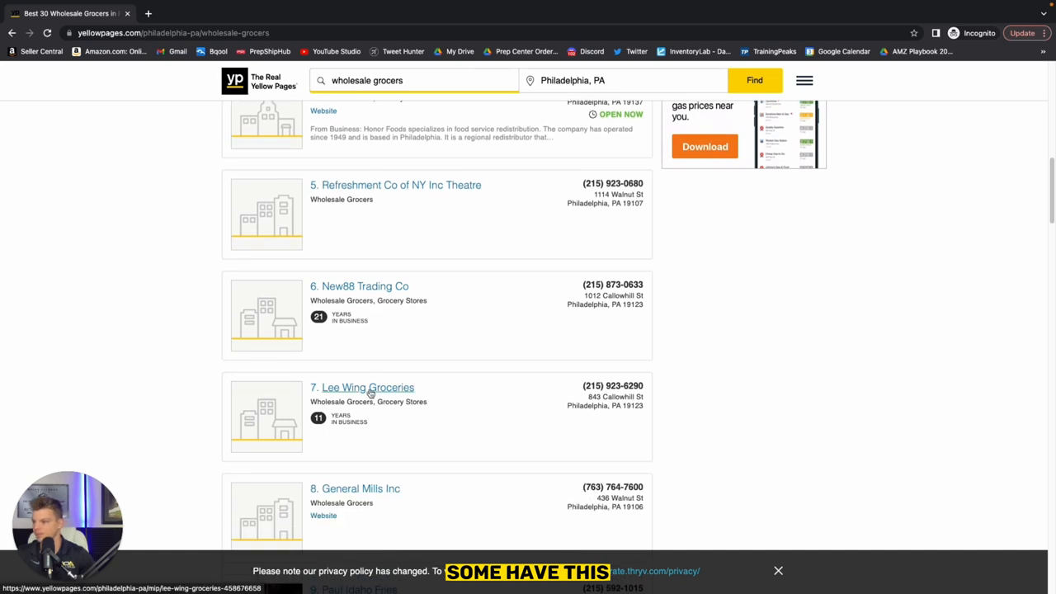
{"action": "mouse_move", "coordinate": [319, 434]}
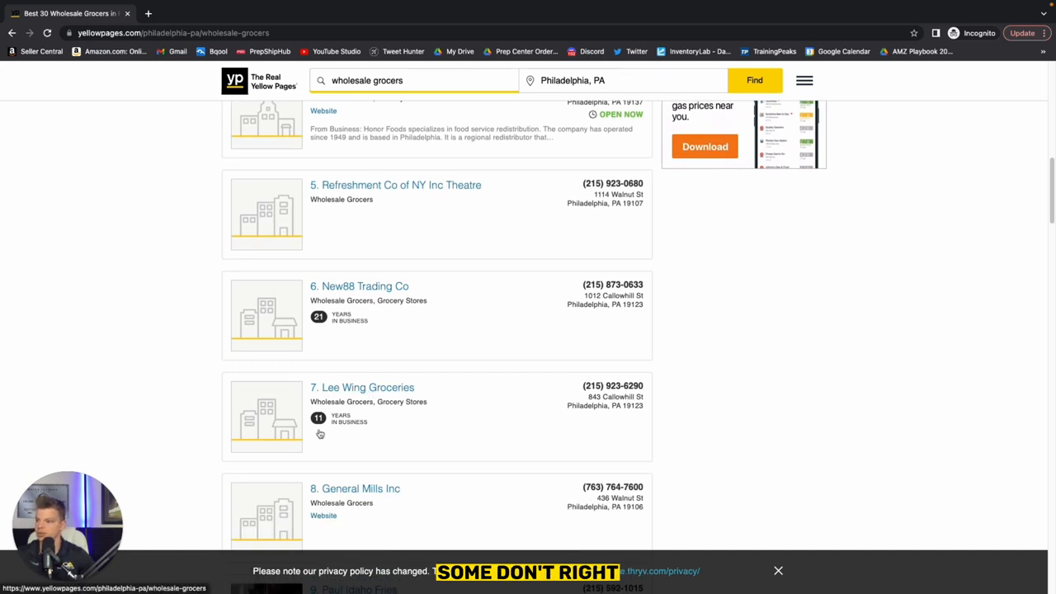
{"action": "scroll", "scroll_direction": "down", "scroll_amount": 3}
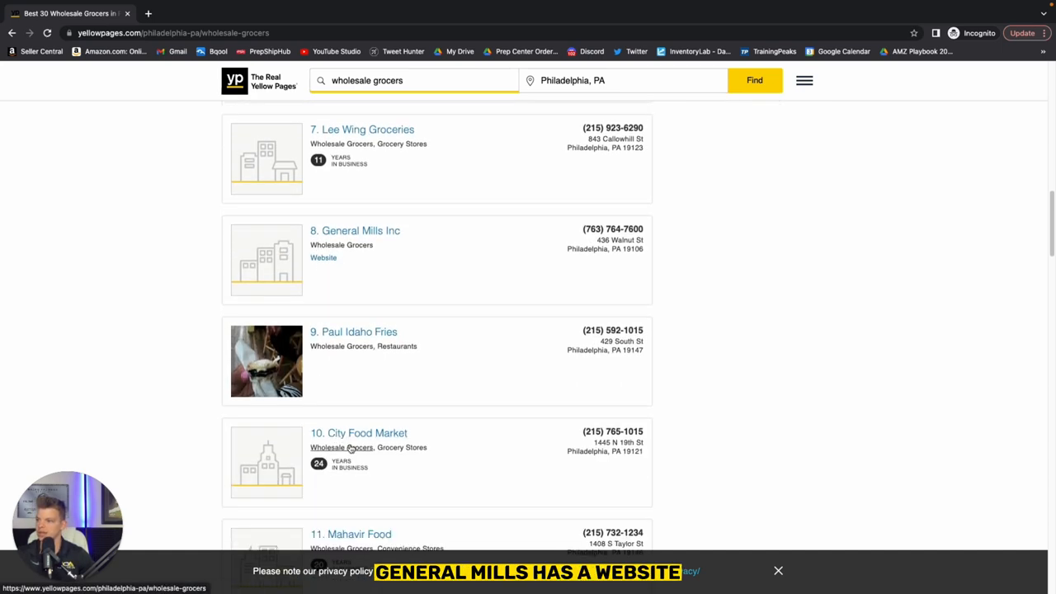
{"action": "scroll", "scroll_direction": "down", "scroll_amount": 3}
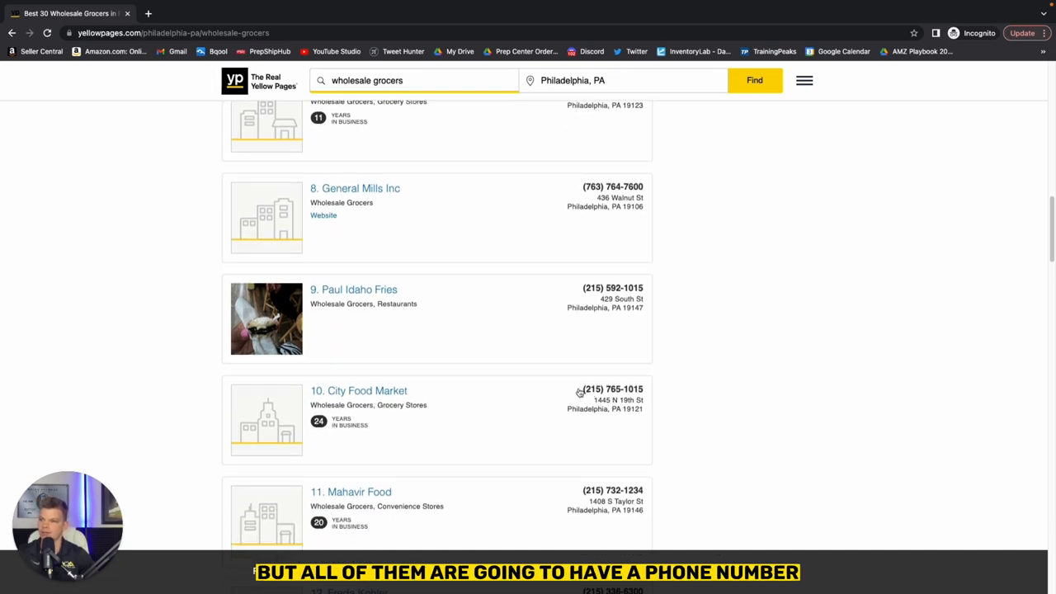
Open the City Food Market listing and search 'City Food Market sales reps' in a new tab.
{"action": "left_click", "coordinate": [365, 391]}
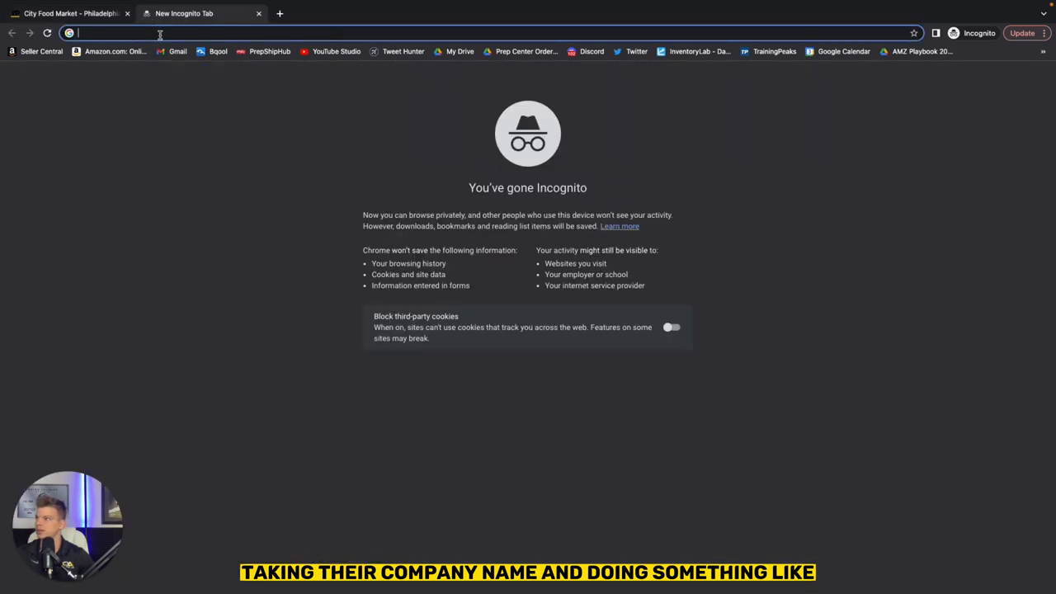
{"action": "type", "text": "City Food Market"}
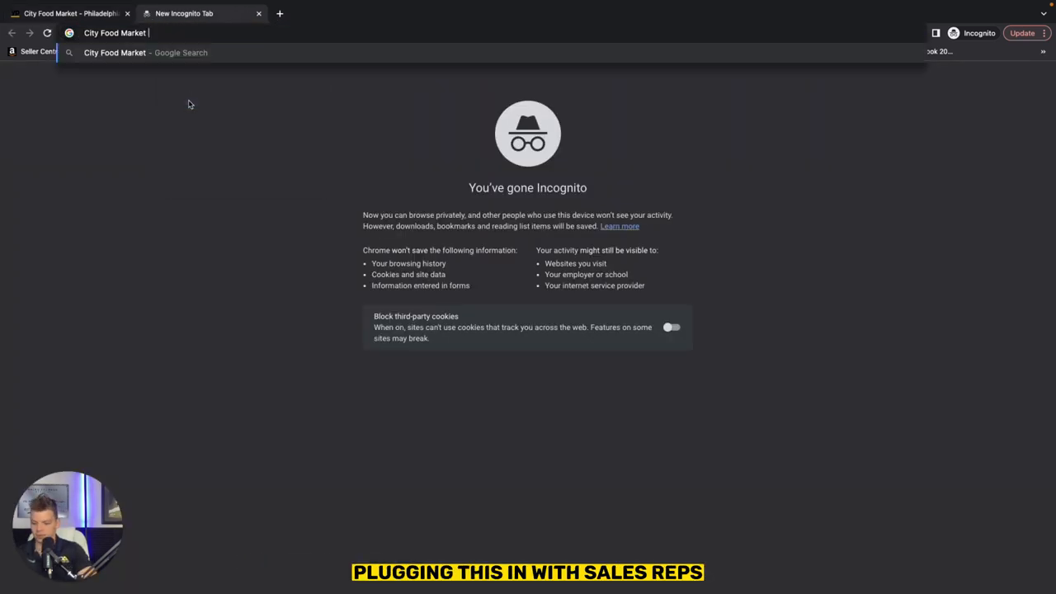
{"action": "type", "text": "sales reps"}
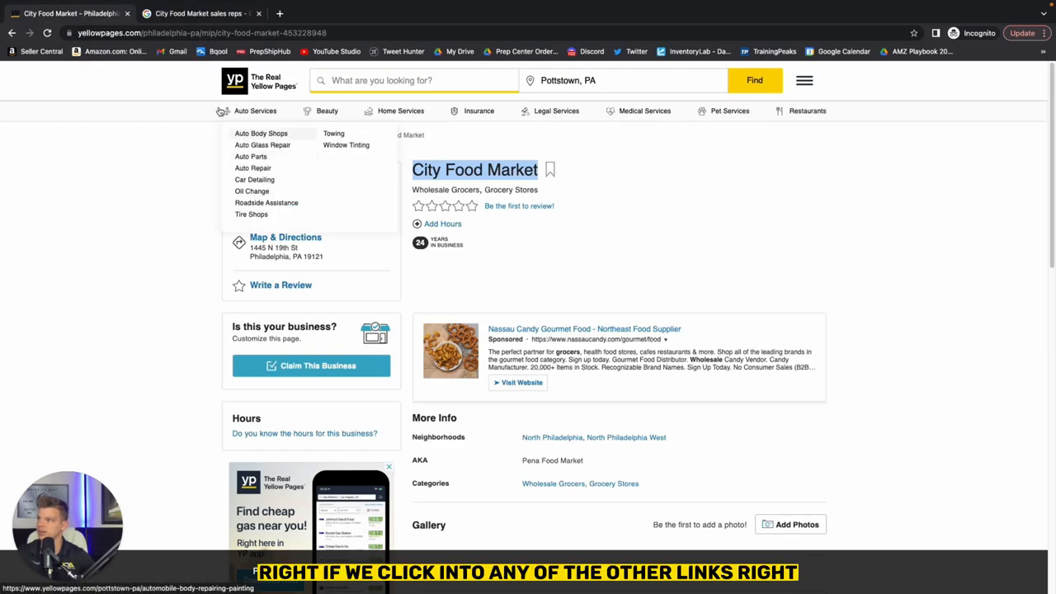
Browse Yelp's best bulk food list for Philadelphia, then open the Shop Mercato result.
{"action": "left_click", "coordinate": [8, 36]}
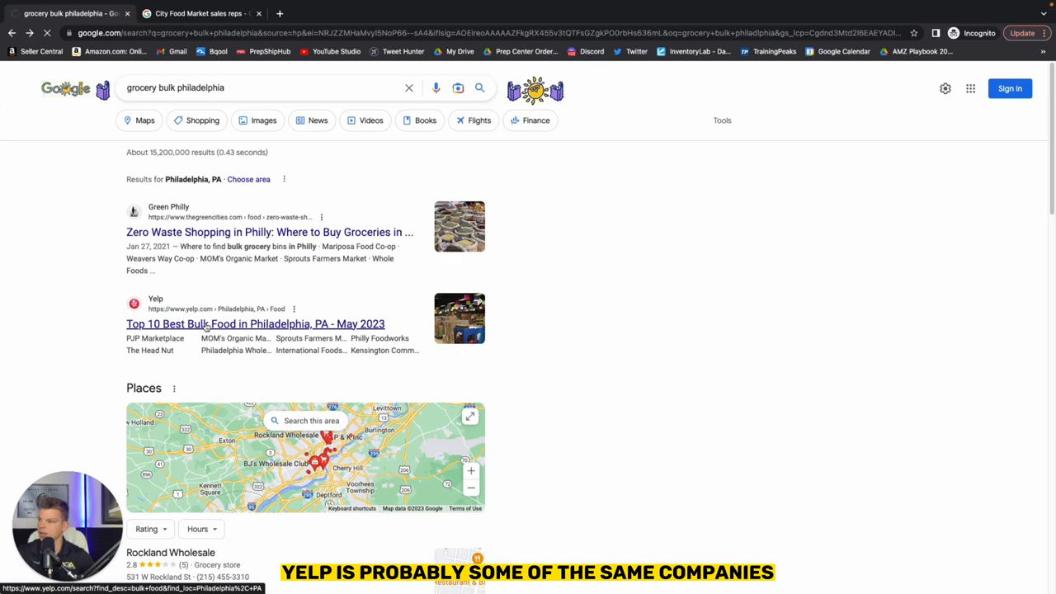
{"action": "left_click", "coordinate": [248, 323]}
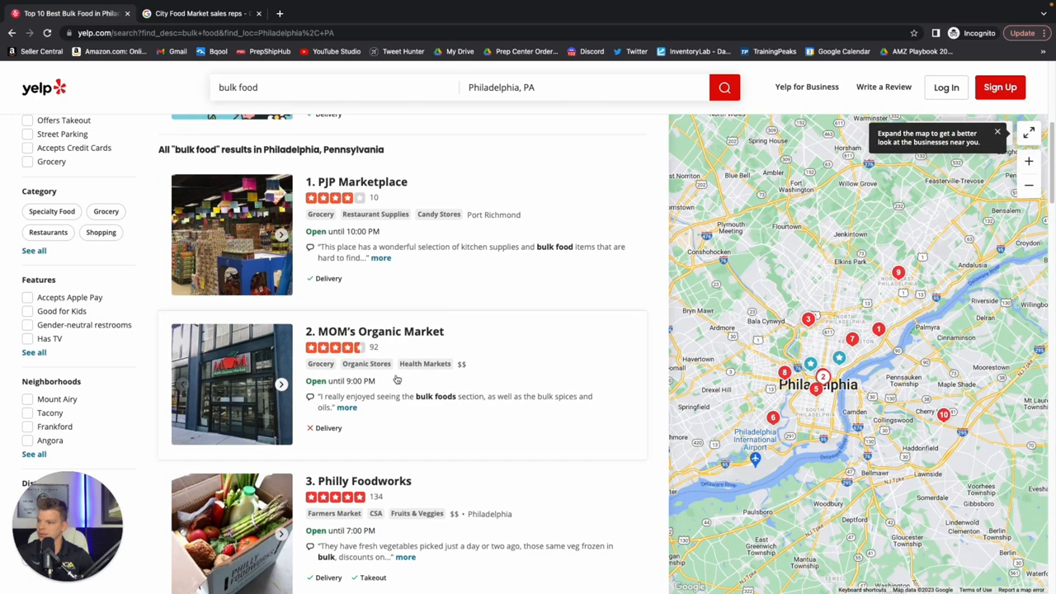
{"action": "scroll", "scroll_direction": "down", "scroll_amount": 3}
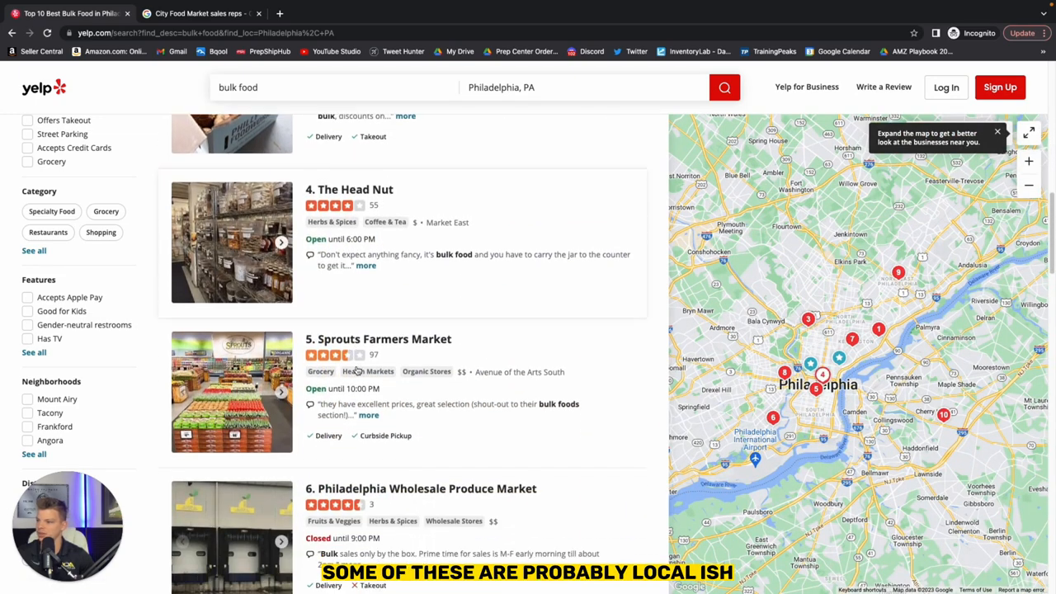
{"action": "scroll", "scroll_direction": "down", "scroll_amount": 3}
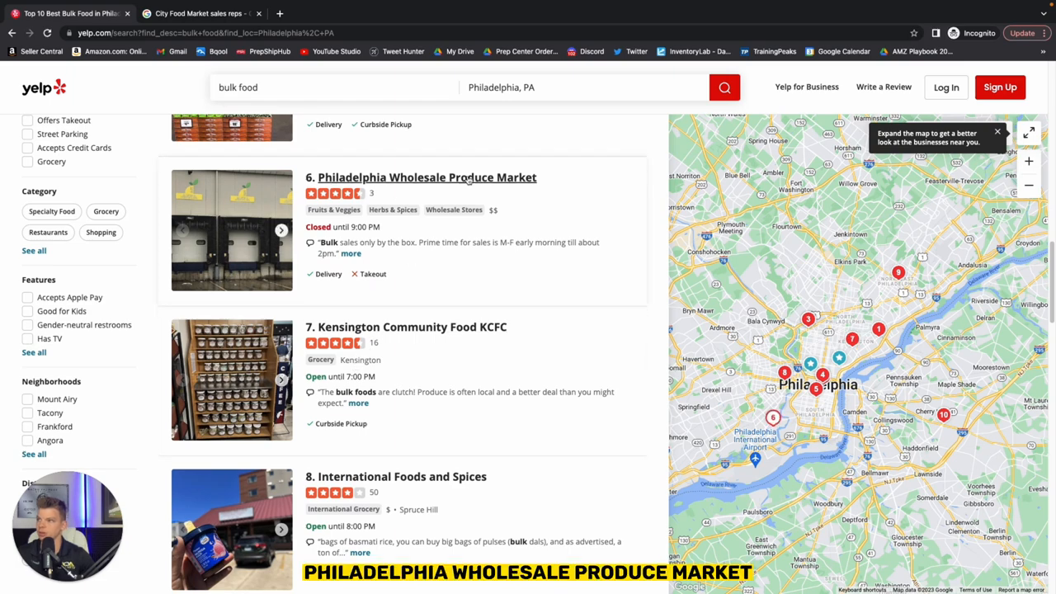
{"action": "scroll", "scroll_direction": "down", "scroll_amount": 3}
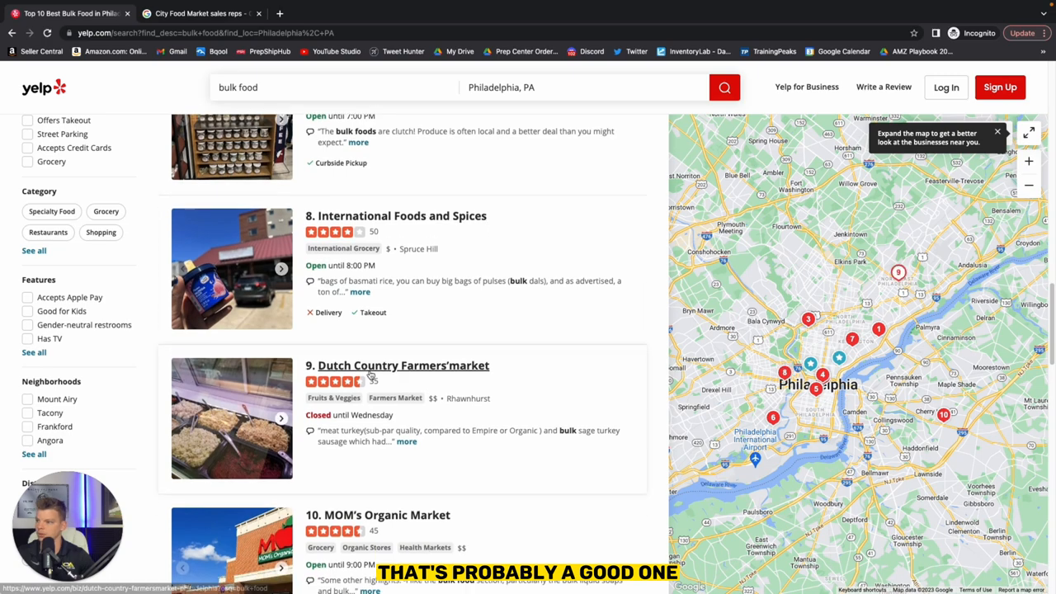
{"action": "scroll", "scroll_direction": "down", "scroll_amount": 3}
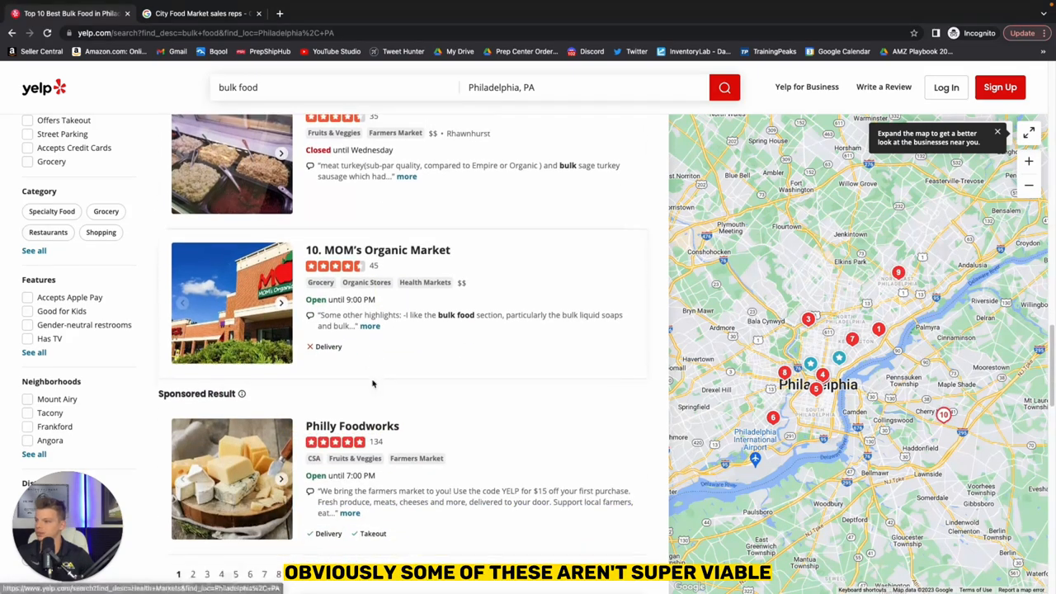
{"action": "scroll", "scroll_direction": "down", "scroll_amount": 3}
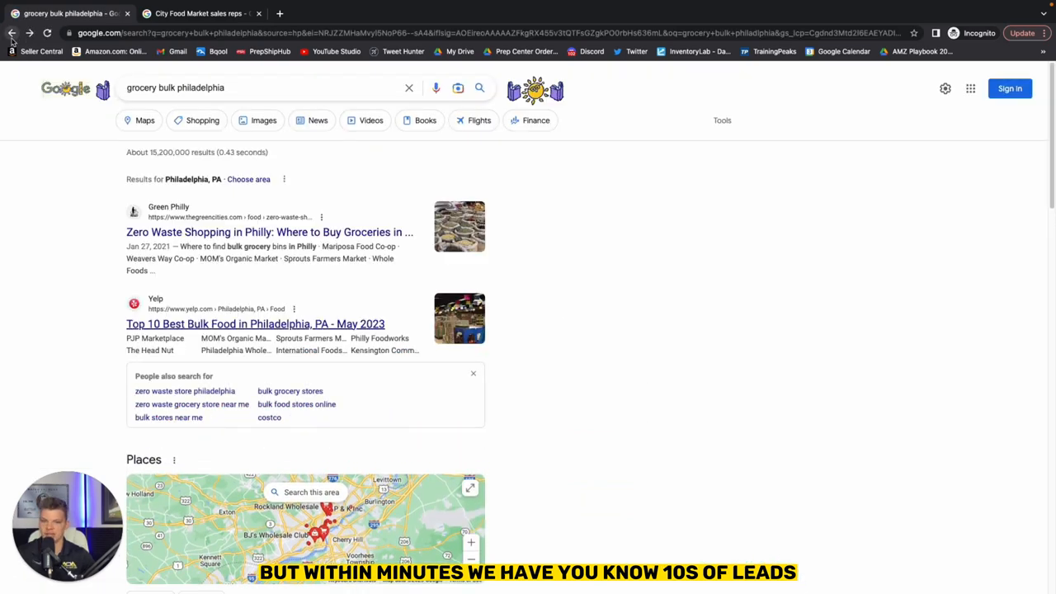
{"action": "scroll", "scroll_direction": "down", "scroll_amount": 3}
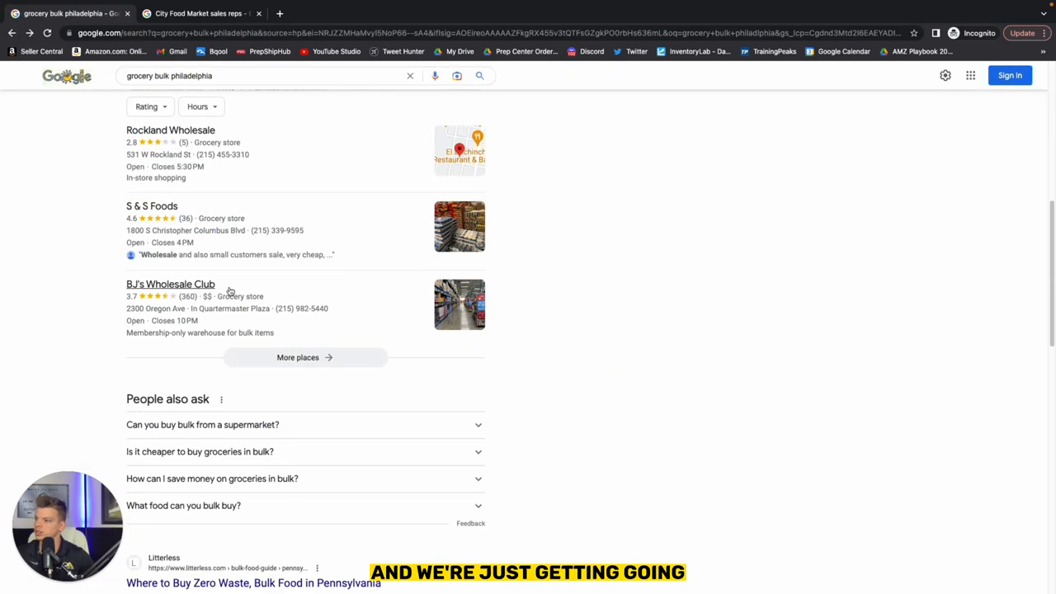
{"action": "scroll", "scroll_direction": "down", "scroll_amount": 3}
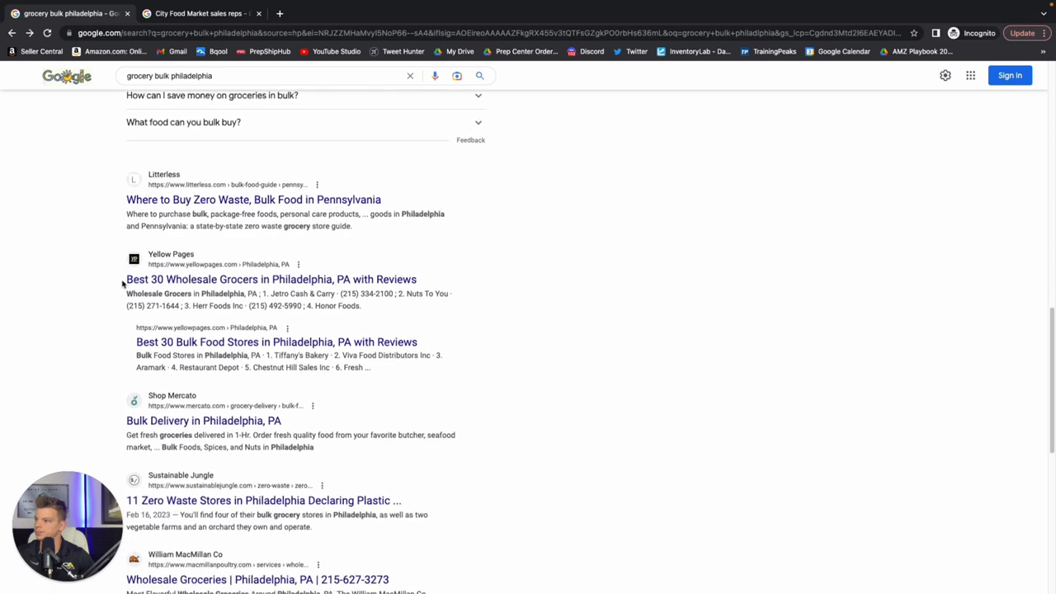
{"action": "scroll", "scroll_direction": "down", "scroll_amount": 3}
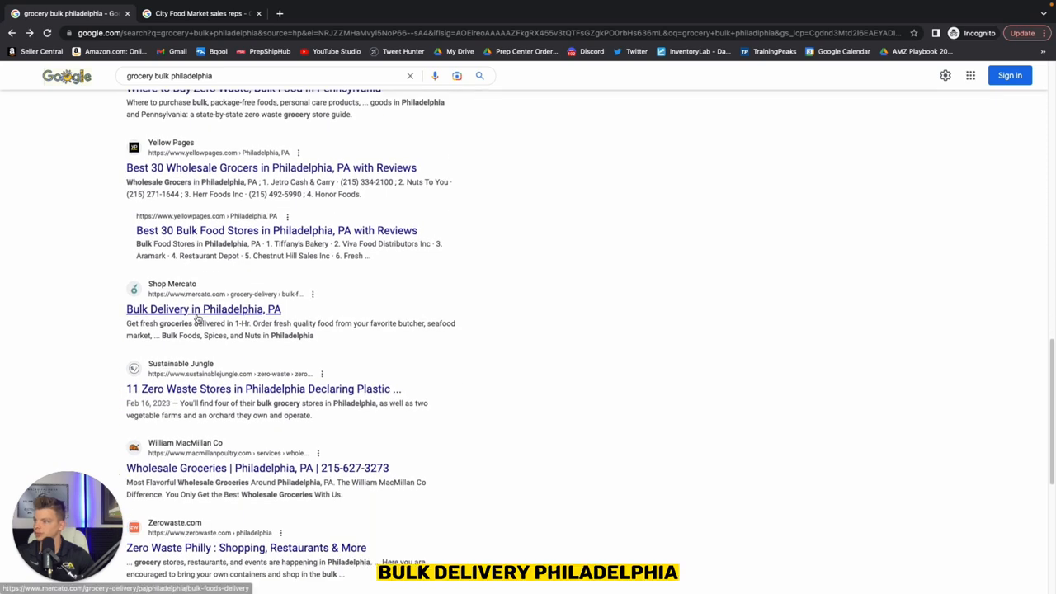
{"action": "left_click", "coordinate": [203, 309]}
{"action": "type", "text": "wholesale"}
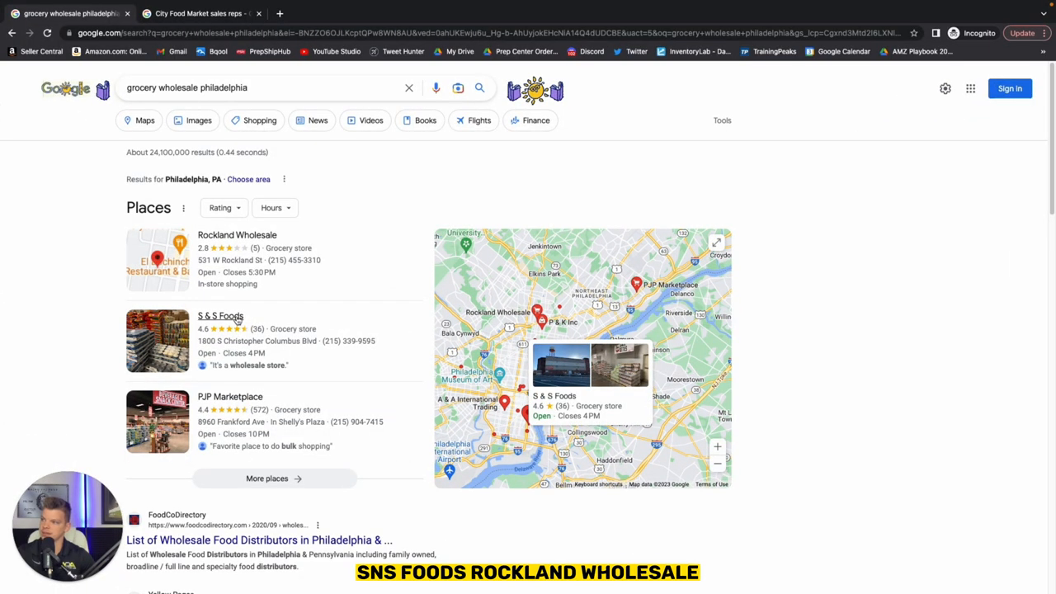
{"action": "scroll", "scroll_direction": "down", "scroll_amount": 3}
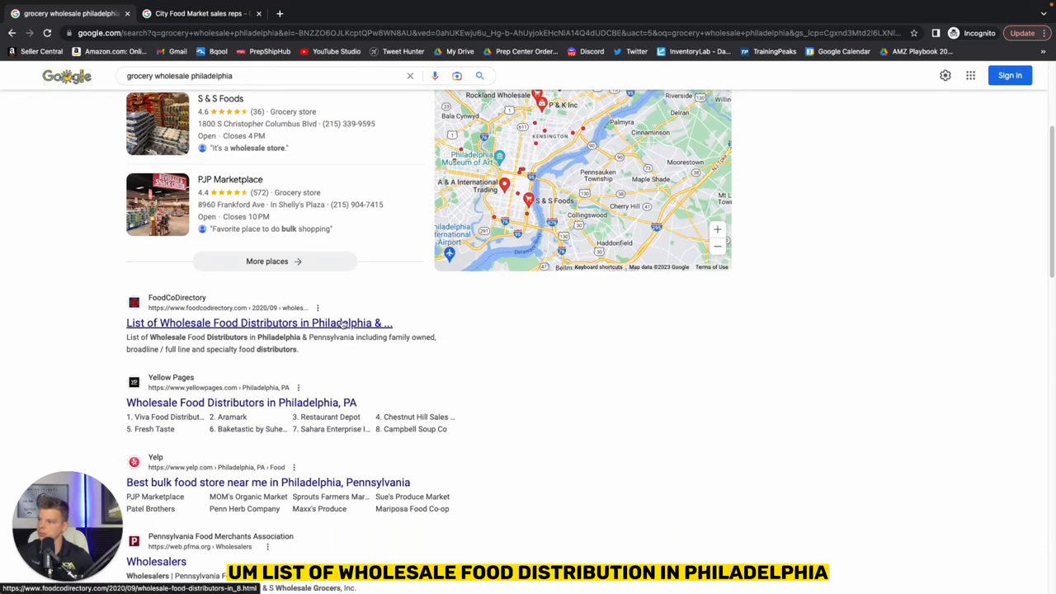
{"action": "left_click", "coordinate": [259, 323]}
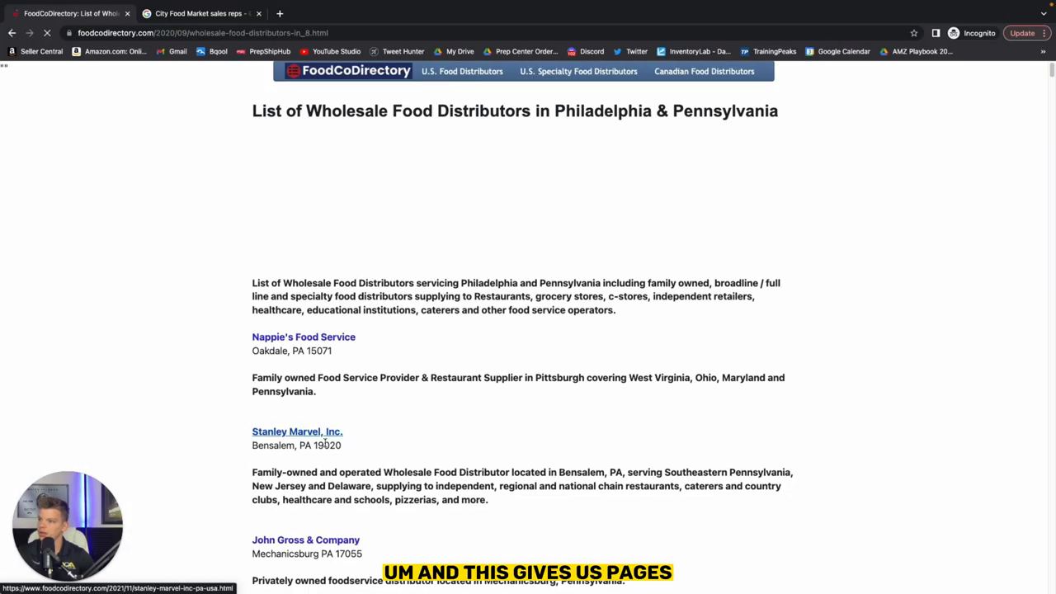
{"action": "scroll", "scroll_direction": "down", "scroll_amount": 3}
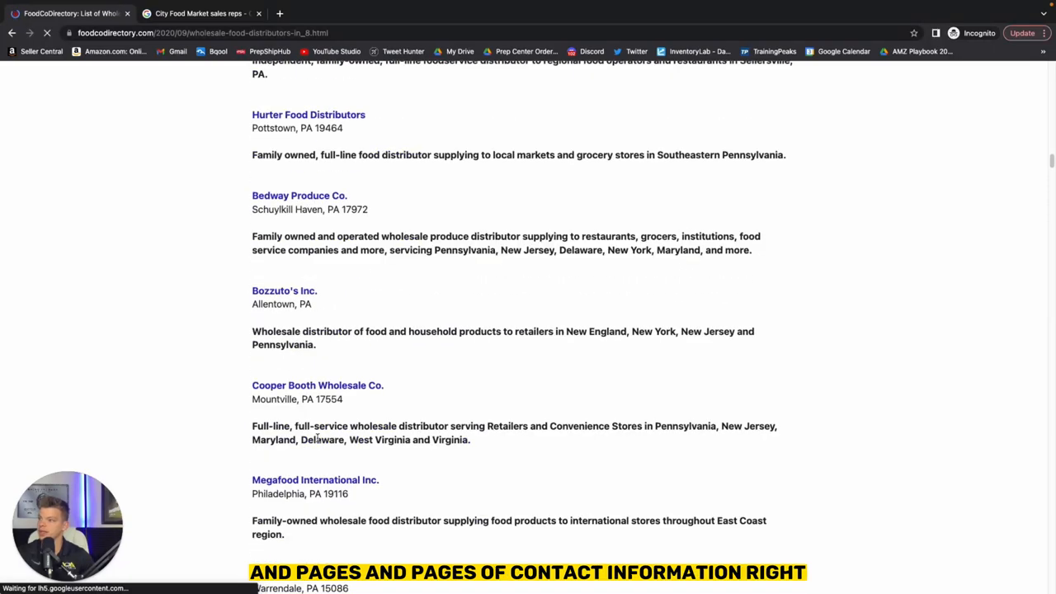
{"action": "scroll", "scroll_direction": "down", "scroll_amount": 3}
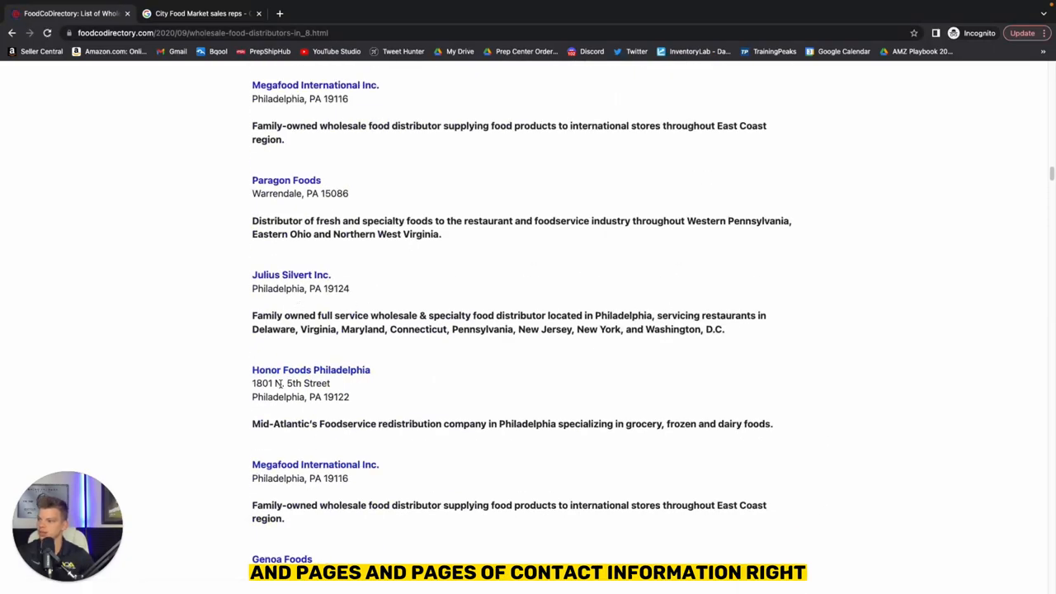
{"action": "scroll", "scroll_direction": "down", "scroll_amount": 3}
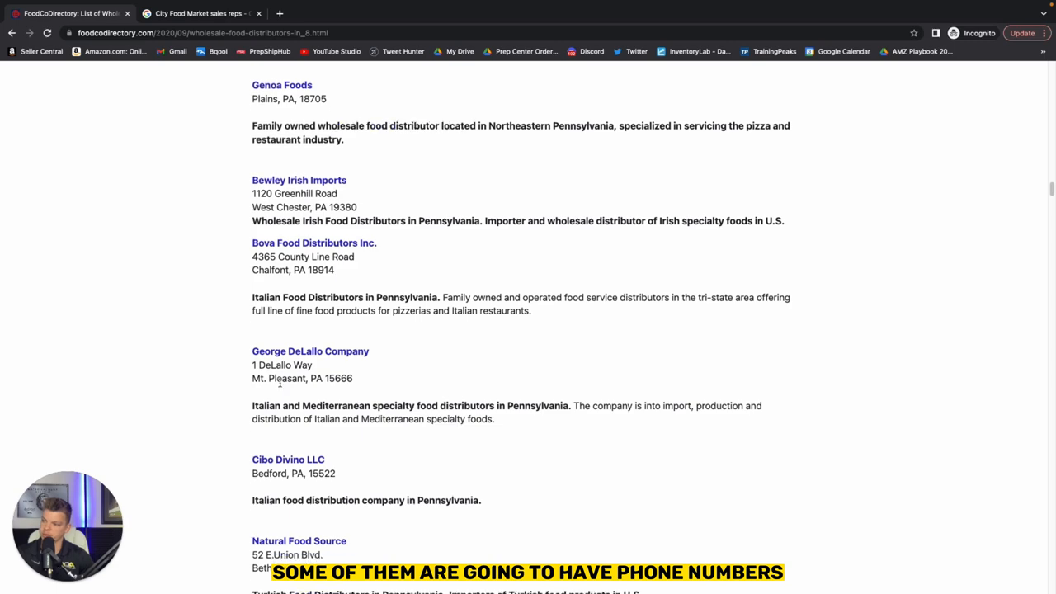
{"action": "scroll", "scroll_direction": "down", "scroll_amount": 3}
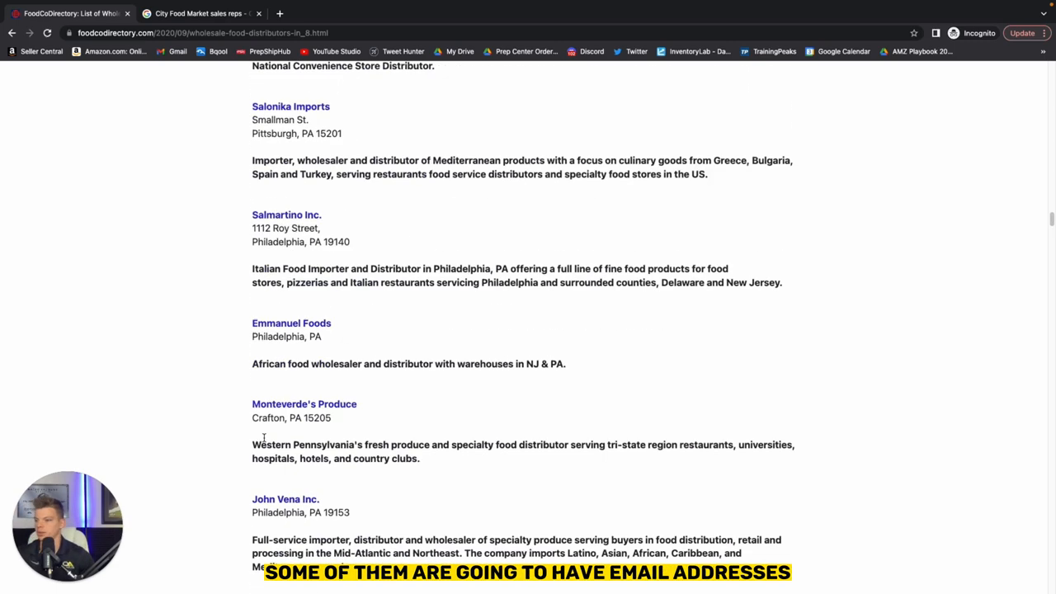
{"action": "left_click", "coordinate": [18, 34]}
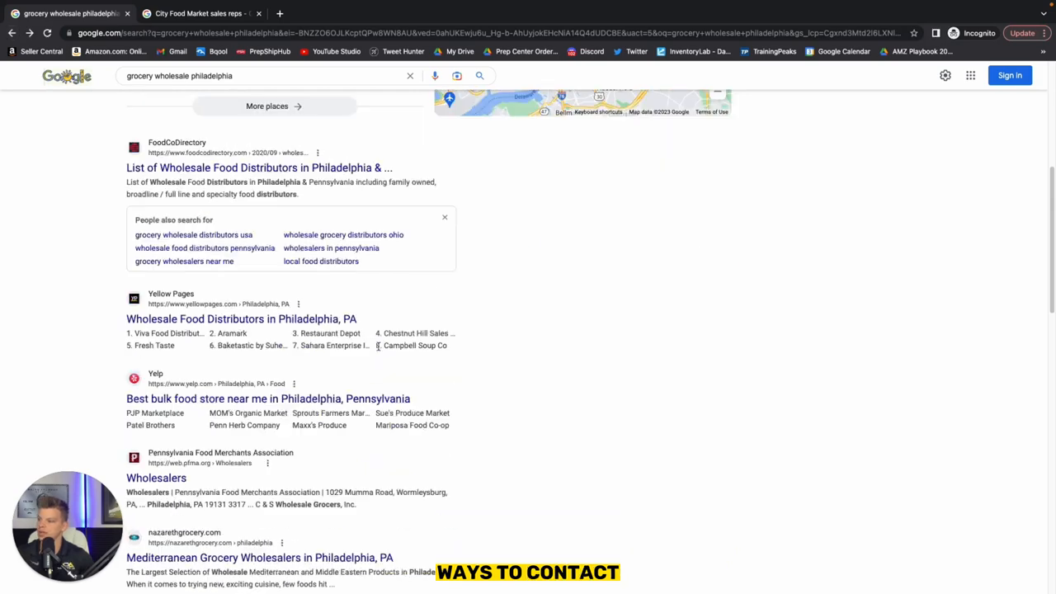
Scroll the results, then change the query to 'grocery vendor pennsylvania' and search.
{"action": "scroll", "scroll_direction": "down", "scroll_amount": 3}
{"action": "type", "text": "supplier"}
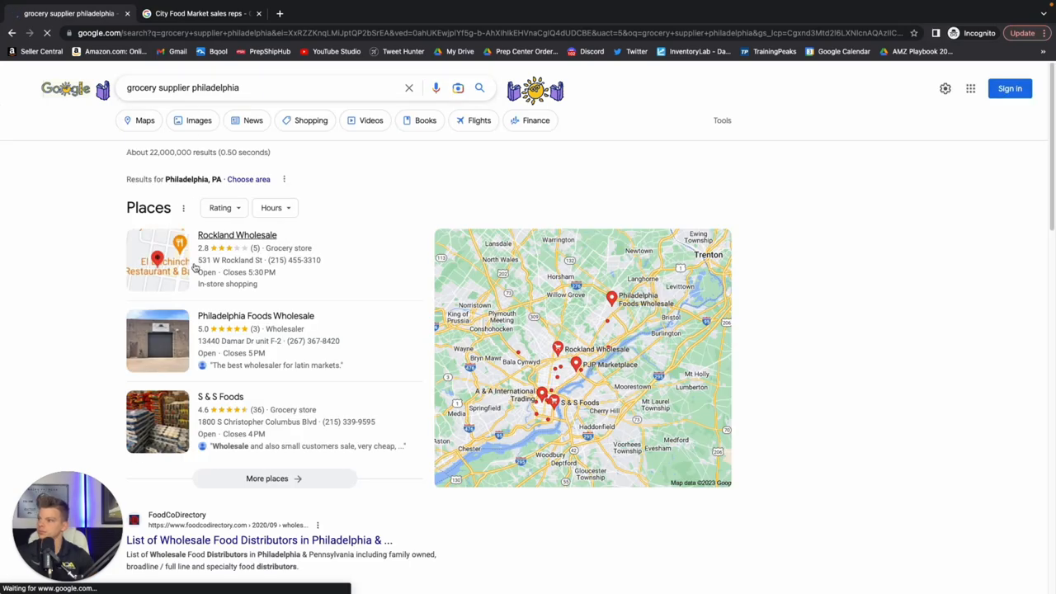
{"action": "scroll", "scroll_direction": "down", "scroll_amount": 3}
{"action": "type", "text": "vendo"}
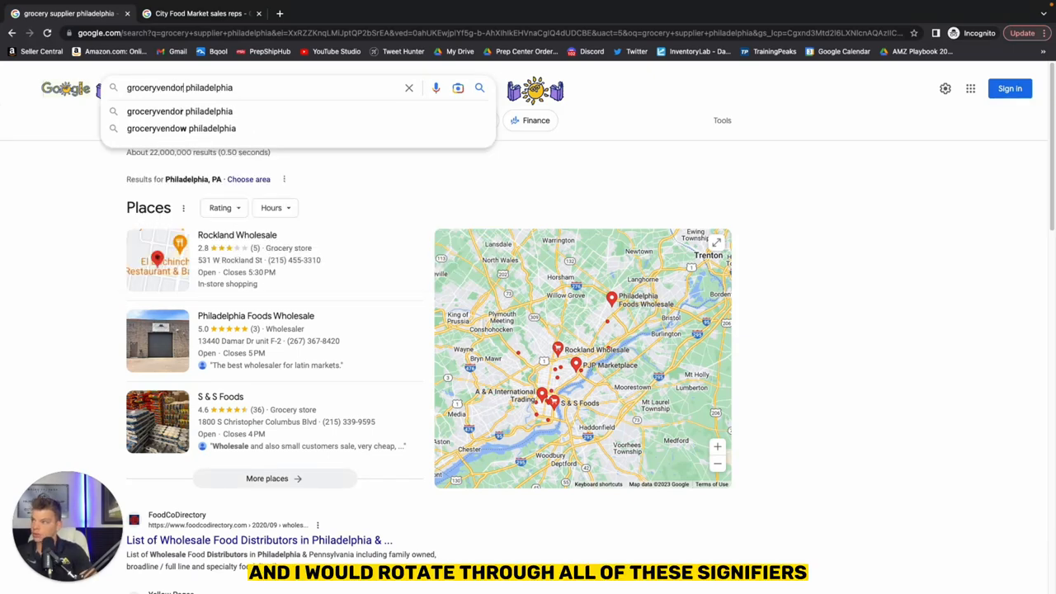
{"action": "type", "text": "grocery philadelphia"}
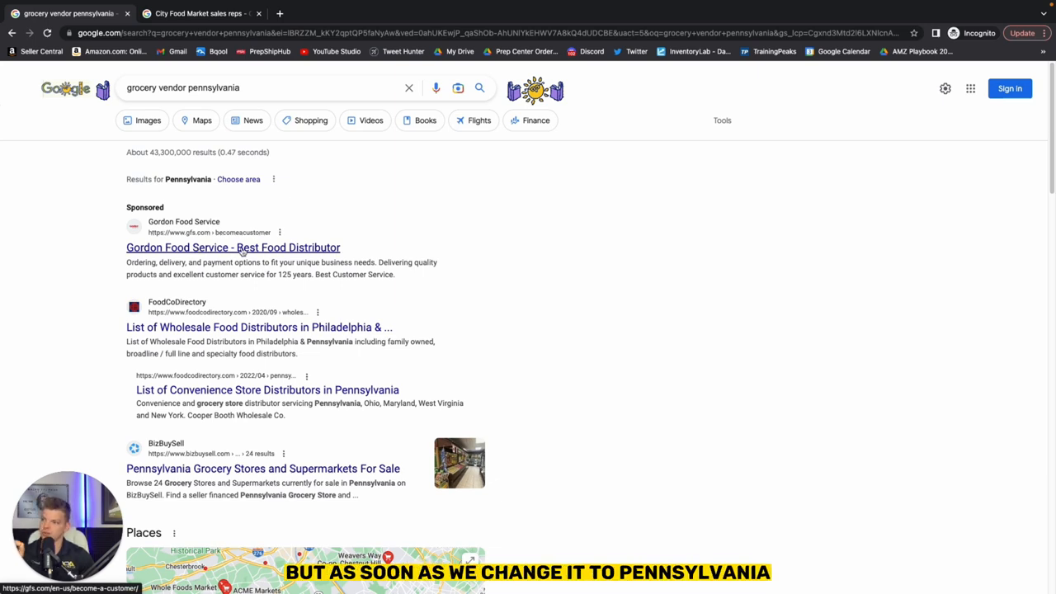
{"action": "scroll", "scroll_direction": "down", "scroll_amount": 3}
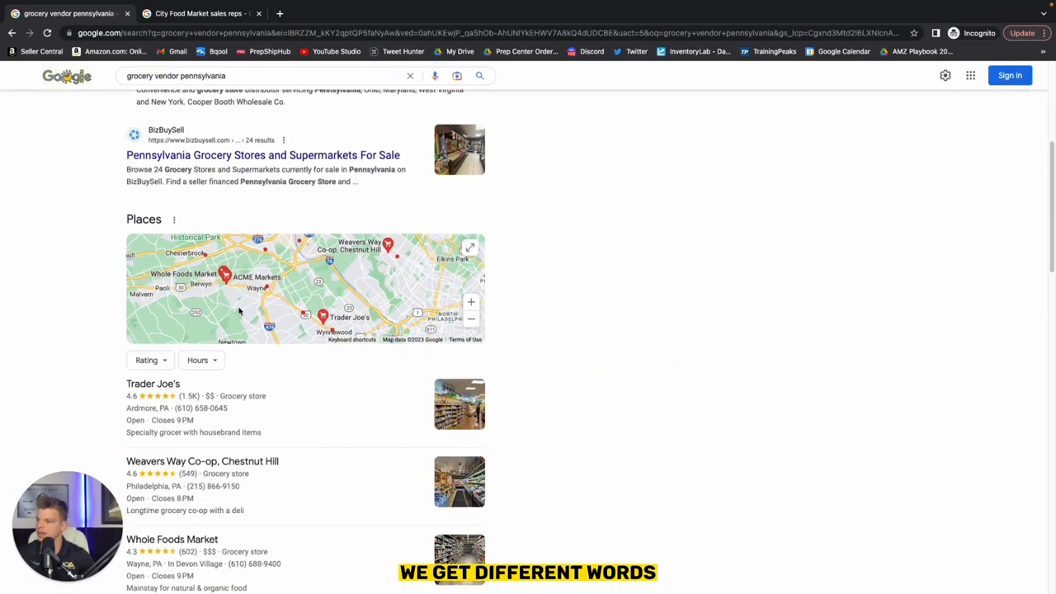
{"action": "scroll", "scroll_direction": "down", "scroll_amount": 3}
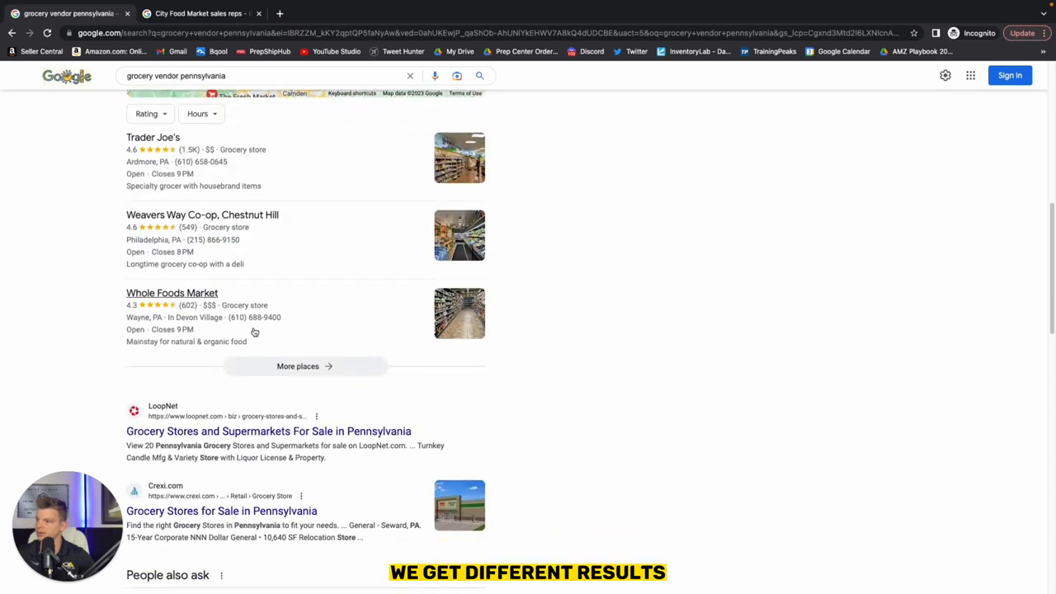
{"action": "scroll", "scroll_direction": "down", "scroll_amount": 3}
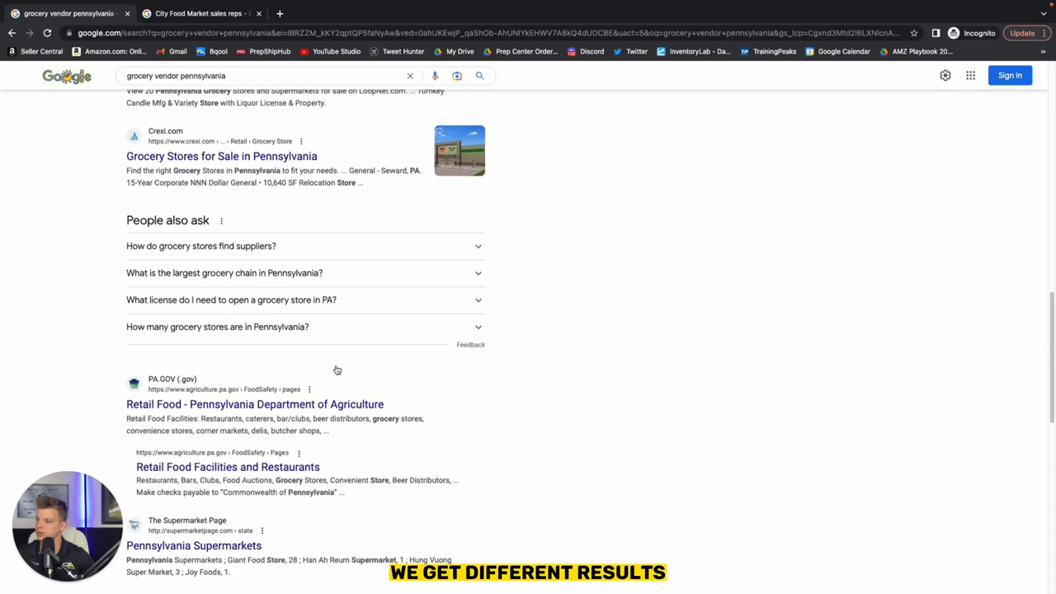
{"action": "scroll", "scroll_direction": "down", "scroll_amount": 3}
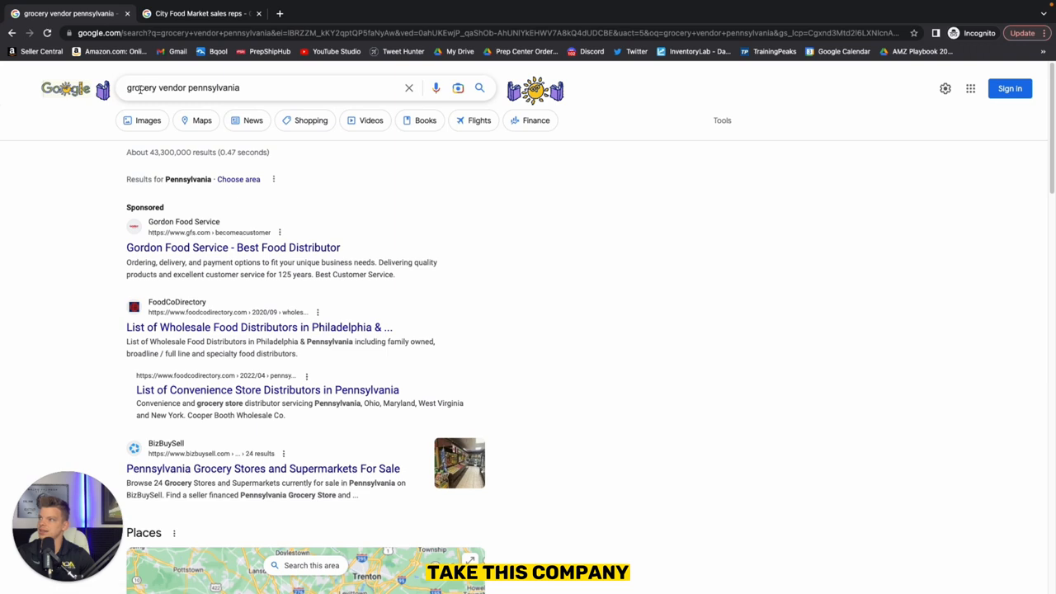
{"action": "mouse_move", "coordinate": [247, 277]}
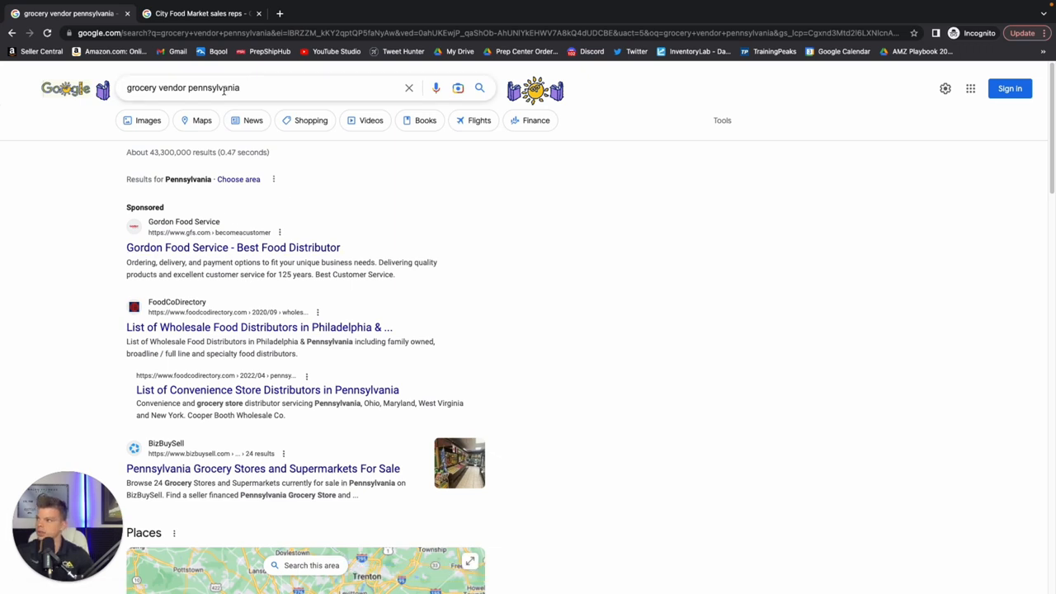
Change the query to 'grocery vendor new york' and search.
{"action": "type", "text": "grocery vendor ne"}
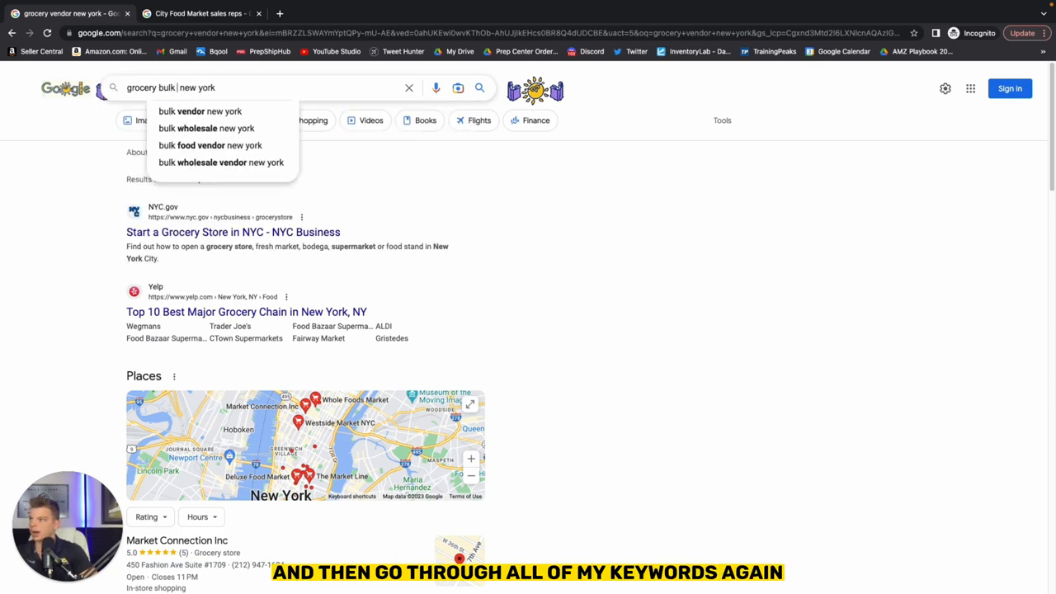
Search 'grocery bulk new york', then swap 'grocery' for 'beauty' and search.
{"action": "key", "text": "Enter"}
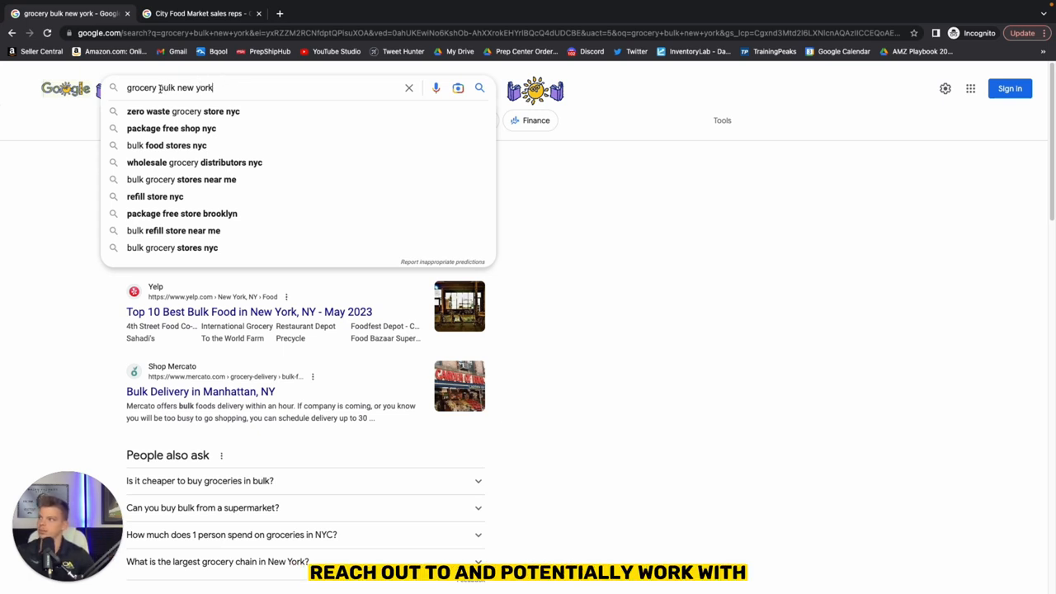
{"action": "double_click", "coordinate": [167, 87]}
{"action": "type", "text": "beaut"}
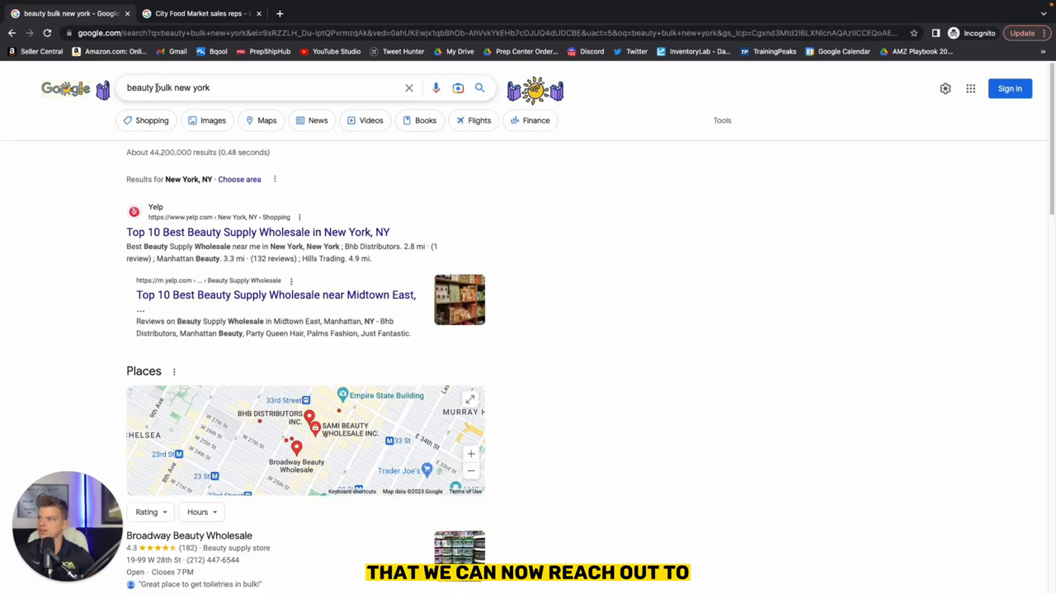
{"action": "double_click", "coordinate": [164, 87]}
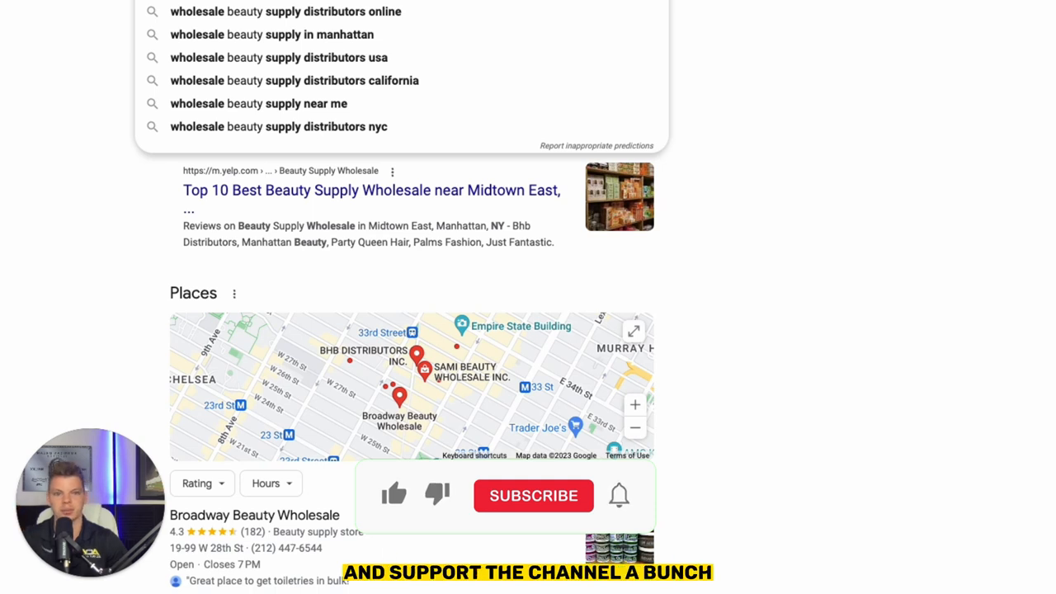
{"action": "left_click", "coordinate": [395, 495]}
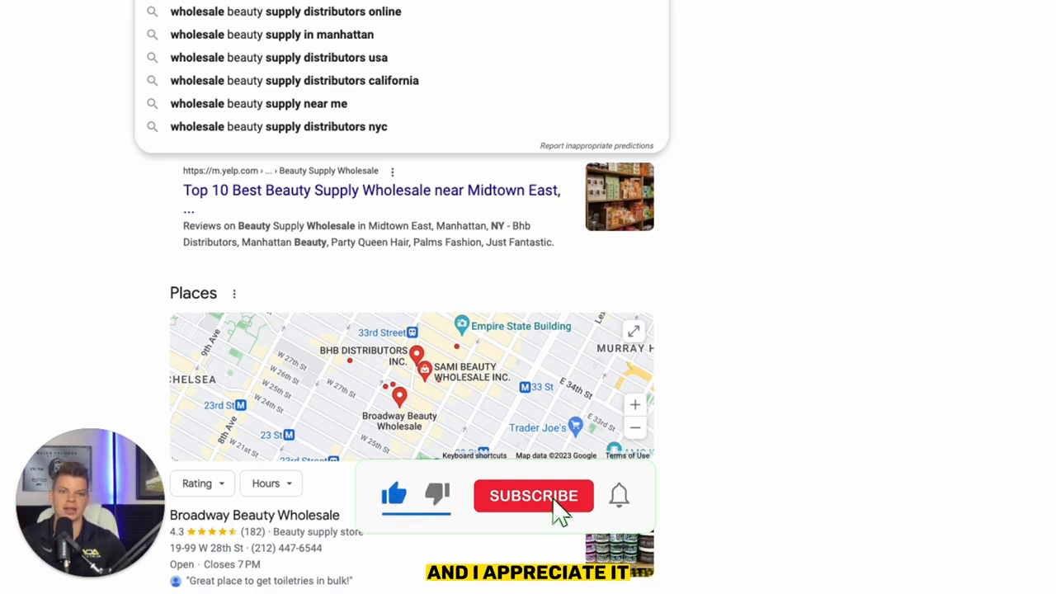